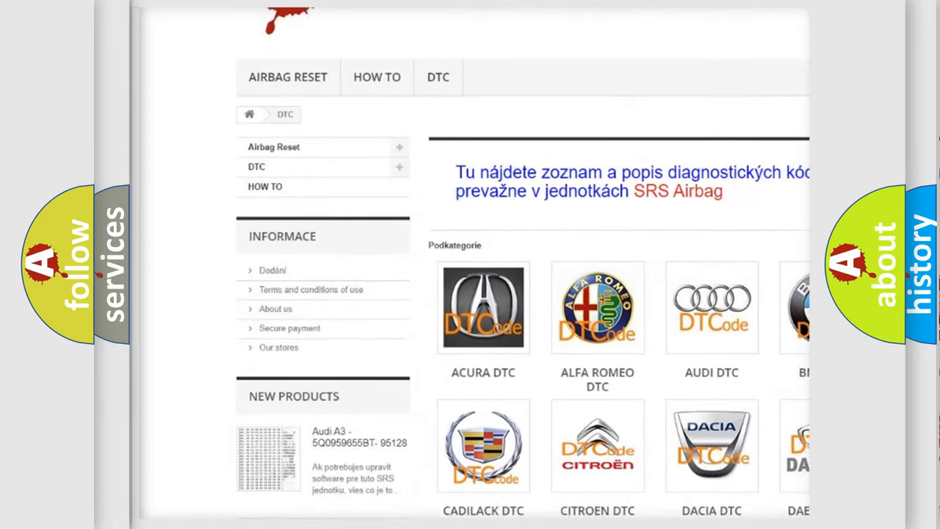
scroll("down", 3)
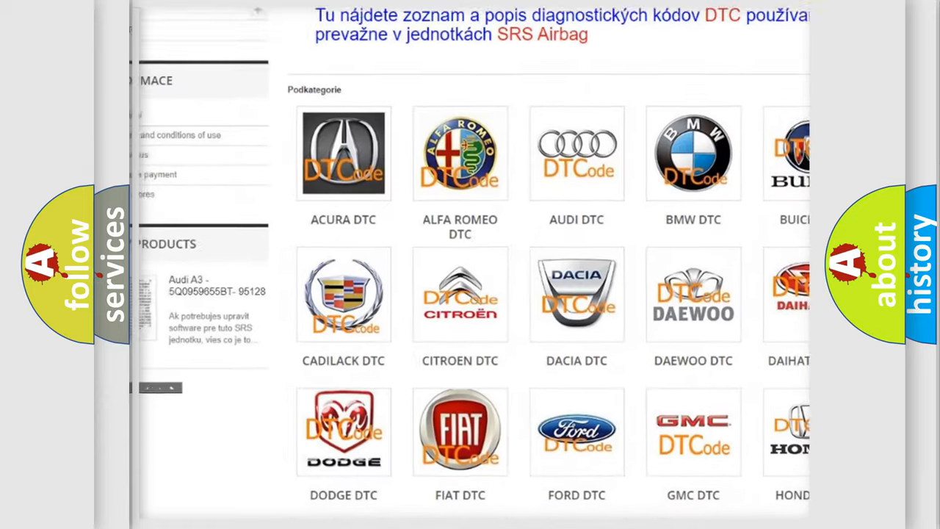